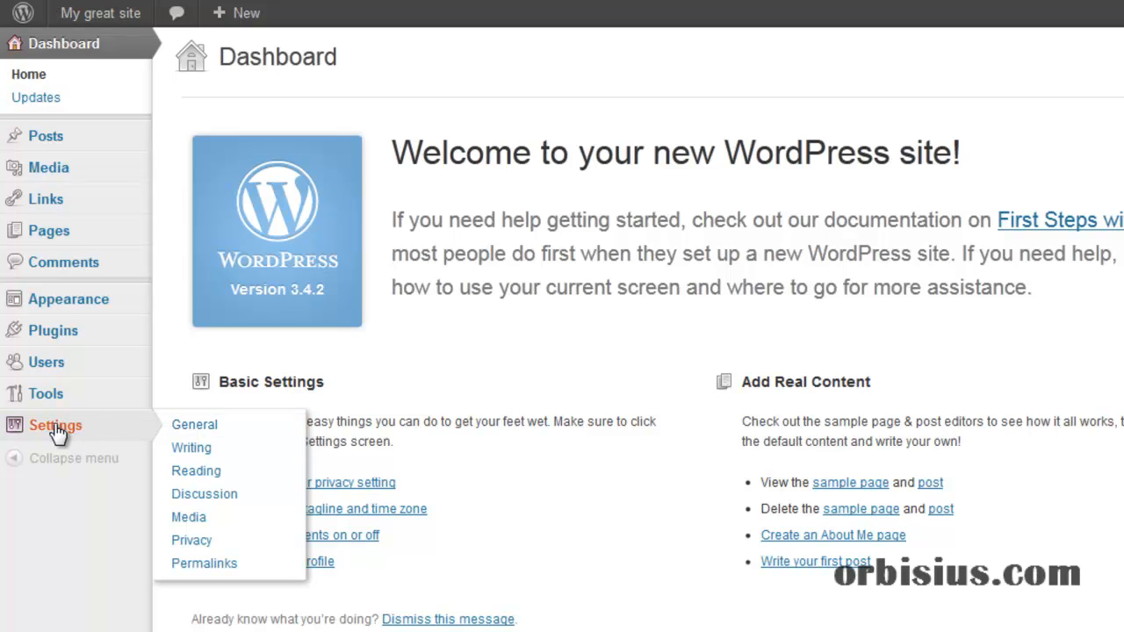
Step: Bring up General Settings and select the whole tagline text for editing
left_click(193, 424)
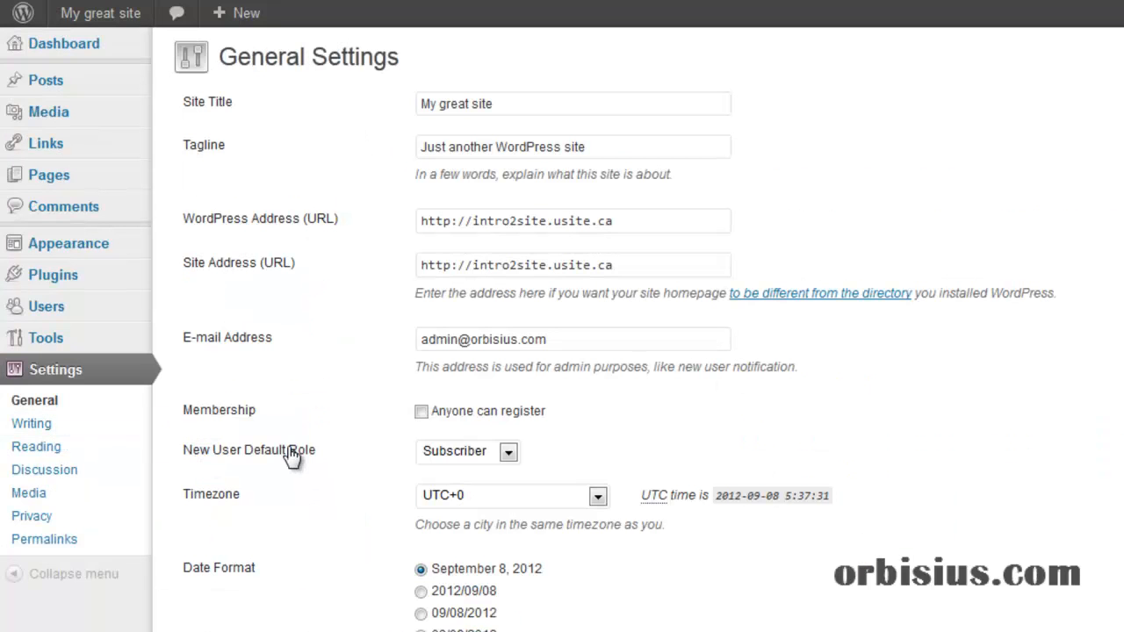
mouse_move(367, 189)
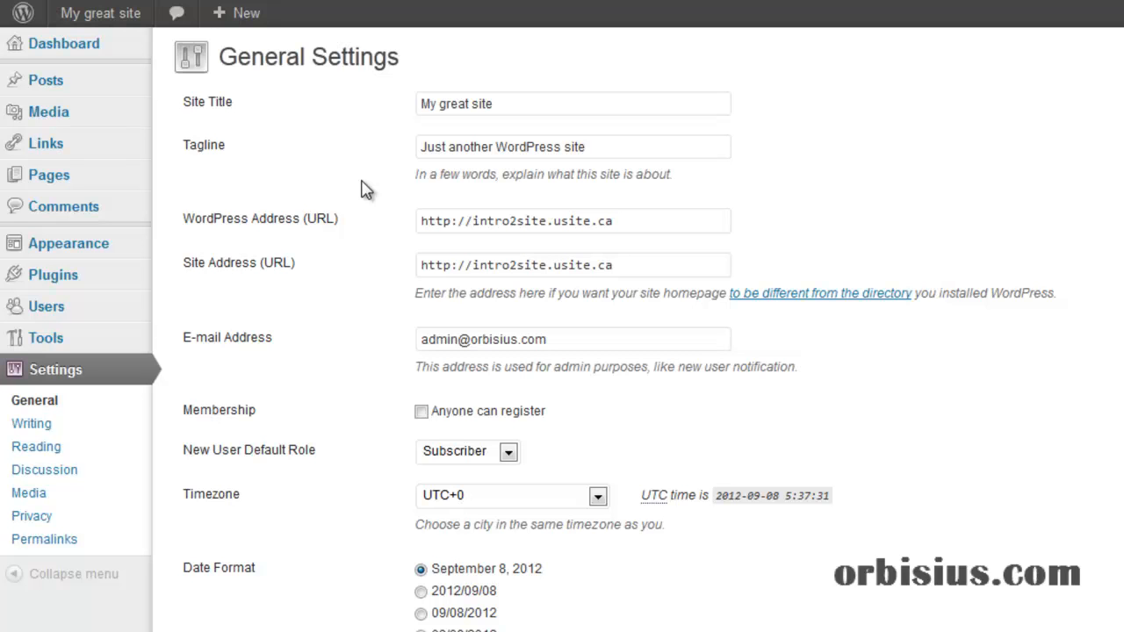
mouse_move(591, 172)
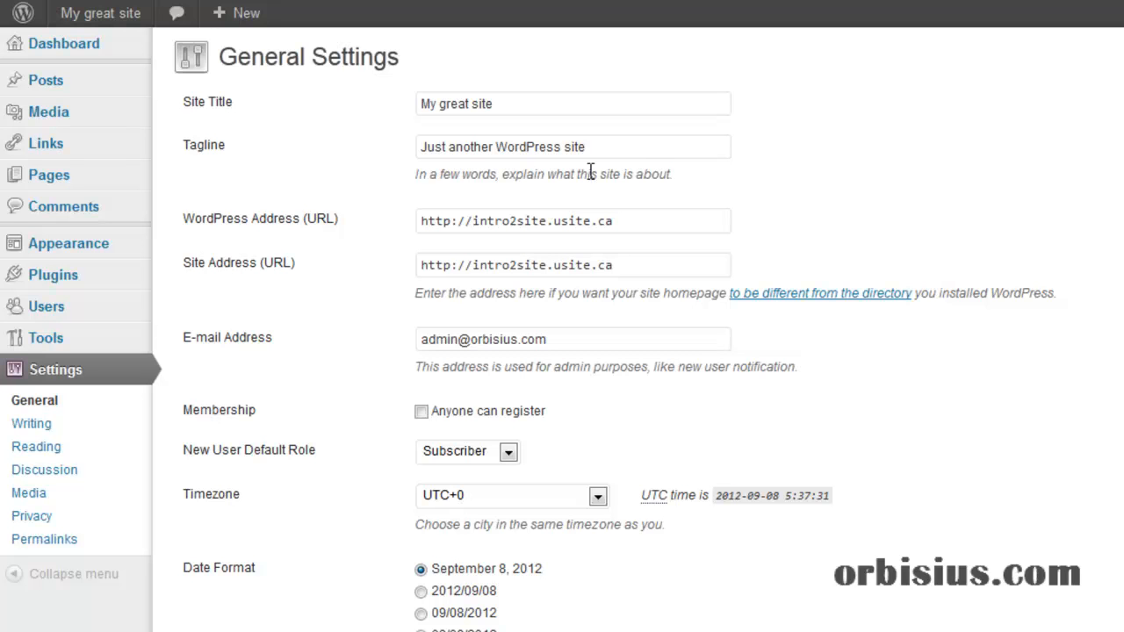
triple_click(573, 147)
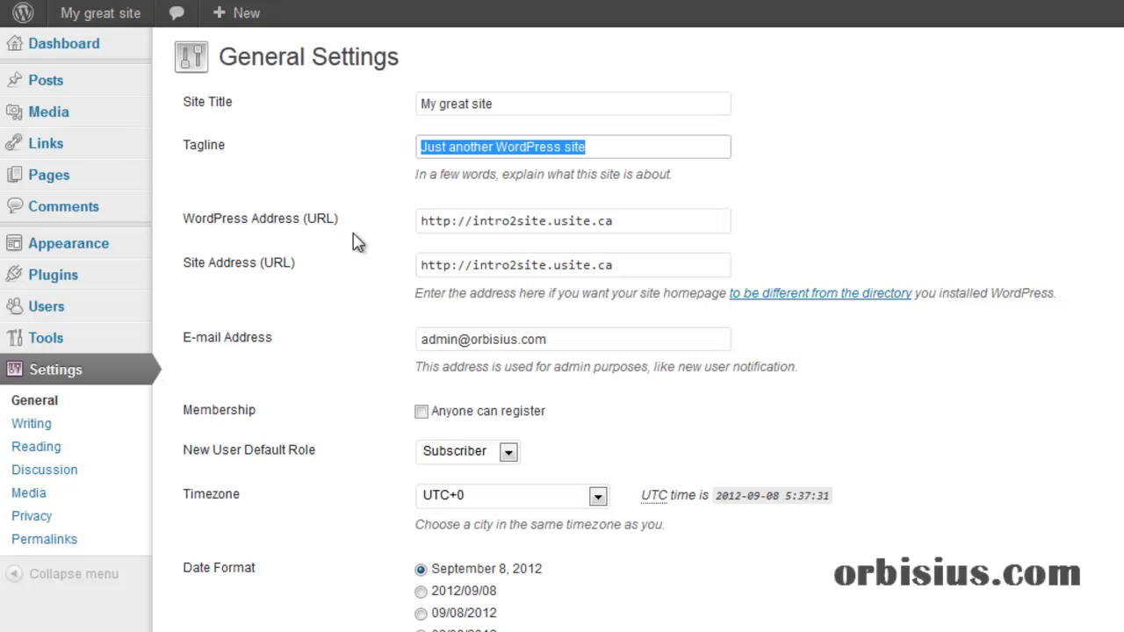
mouse_move(253, 242)
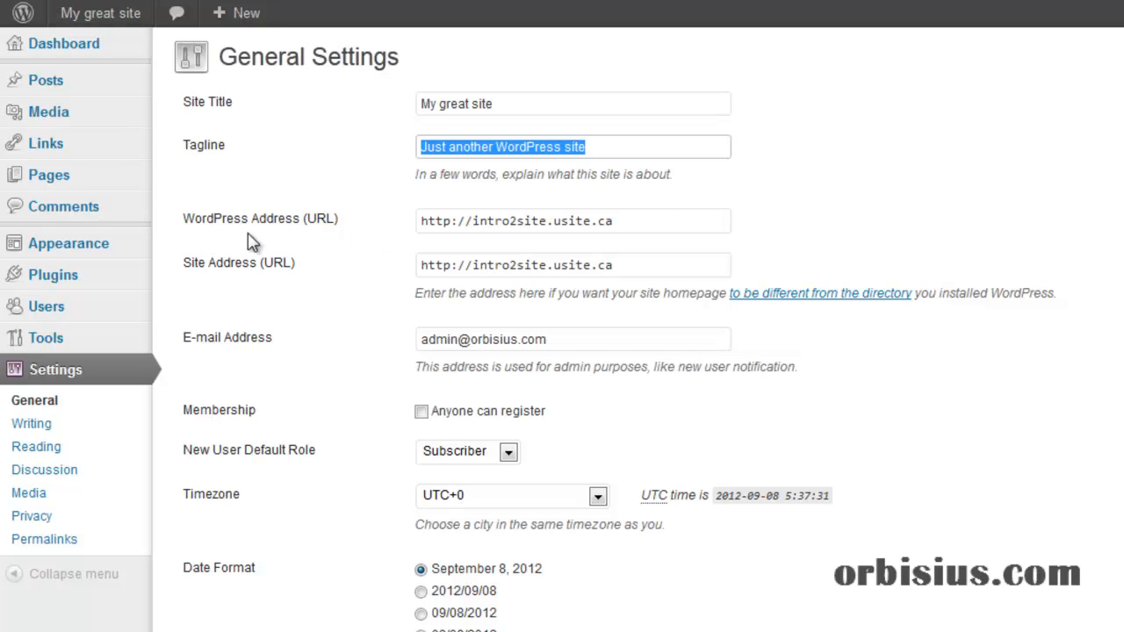
mouse_move(625, 291)
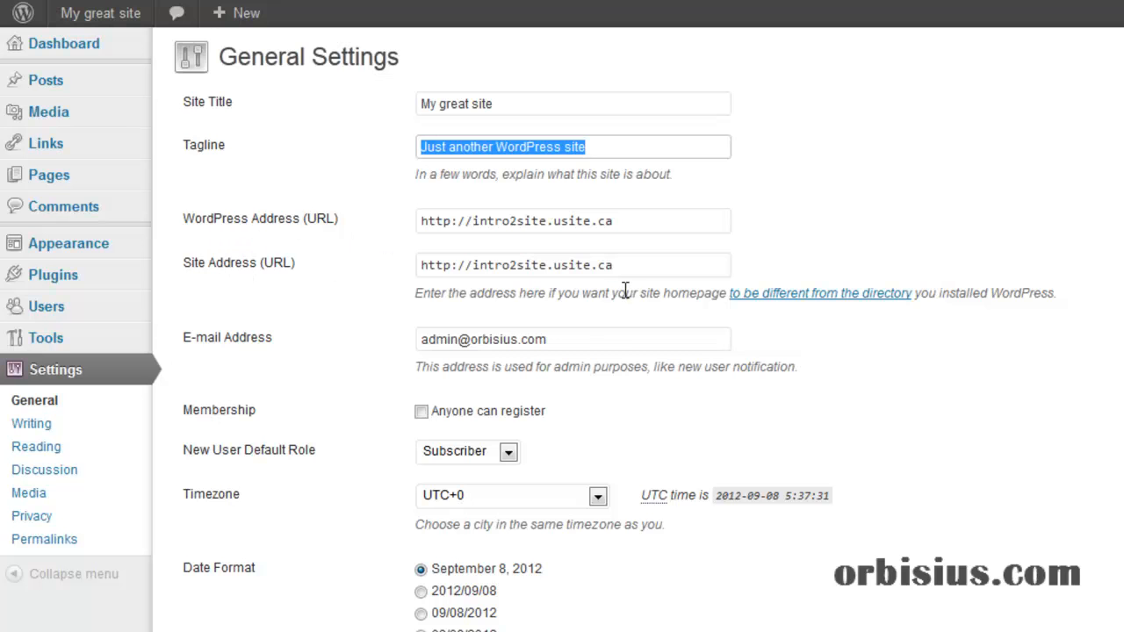
Step: Enable 'Anyone can register' membership and reveal the New User Default Role choices
scroll("down", 3)
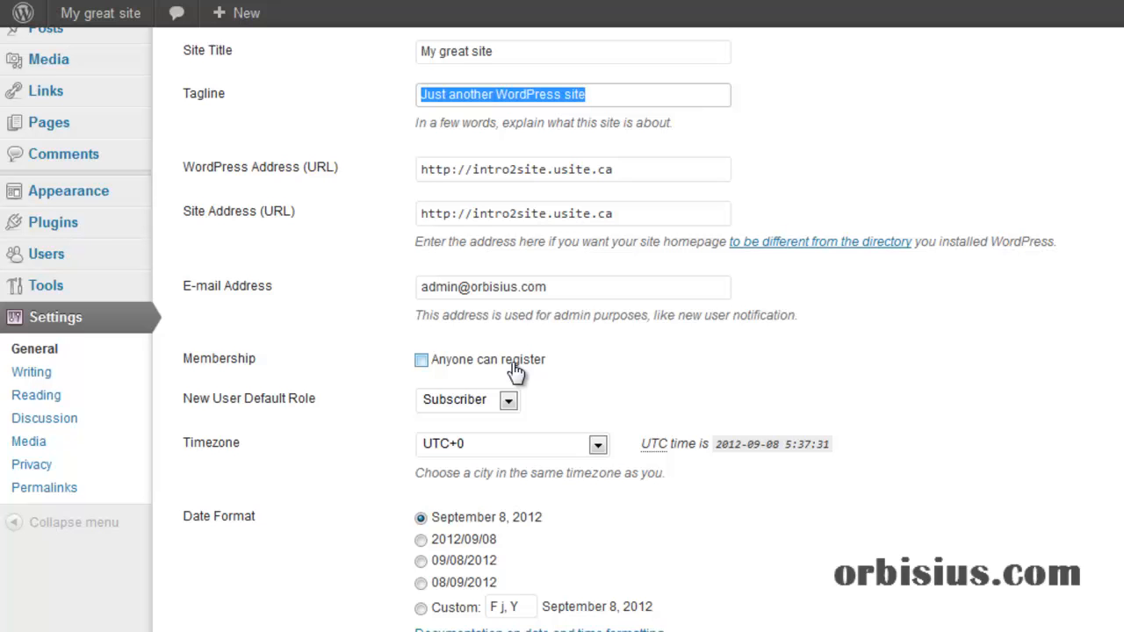
left_click(422, 358)
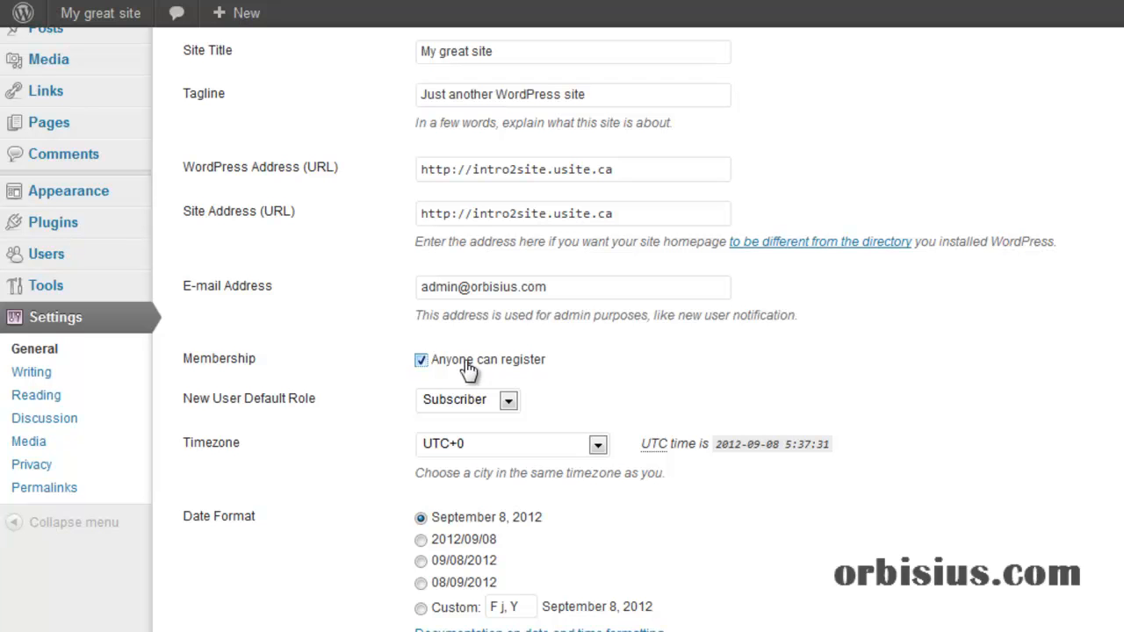
left_click(507, 401)
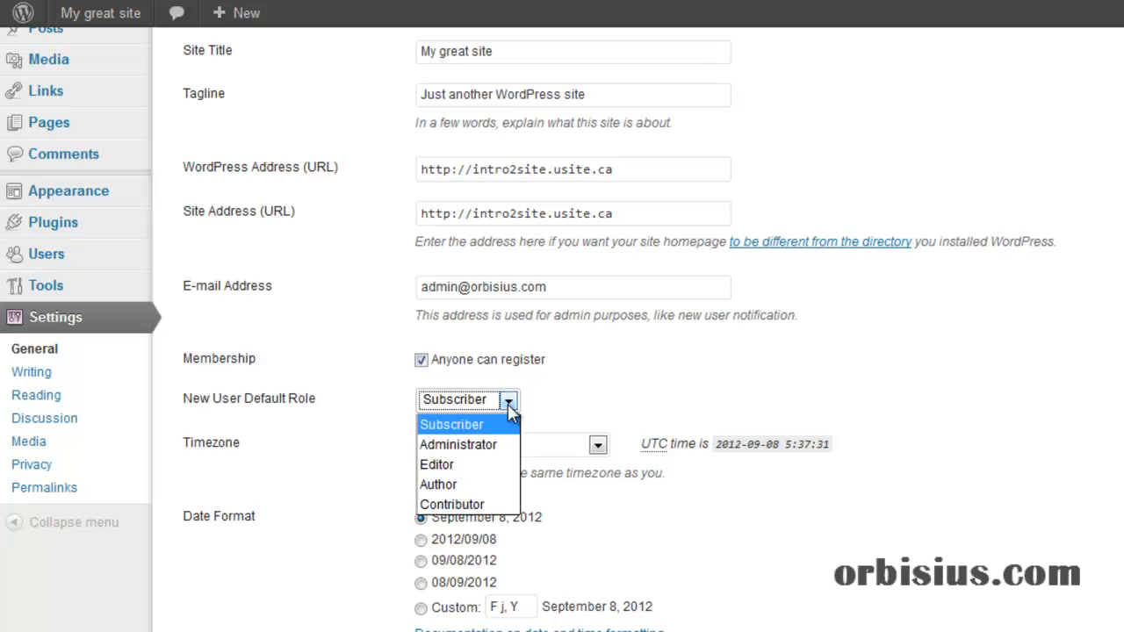
mouse_move(459, 444)
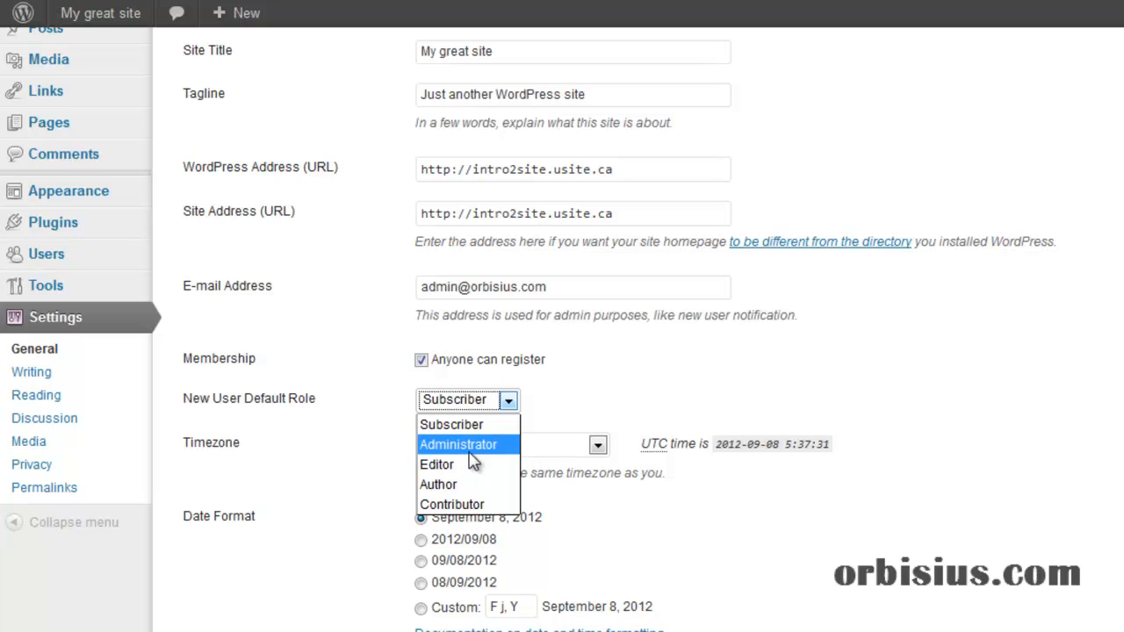
mouse_move(467, 463)
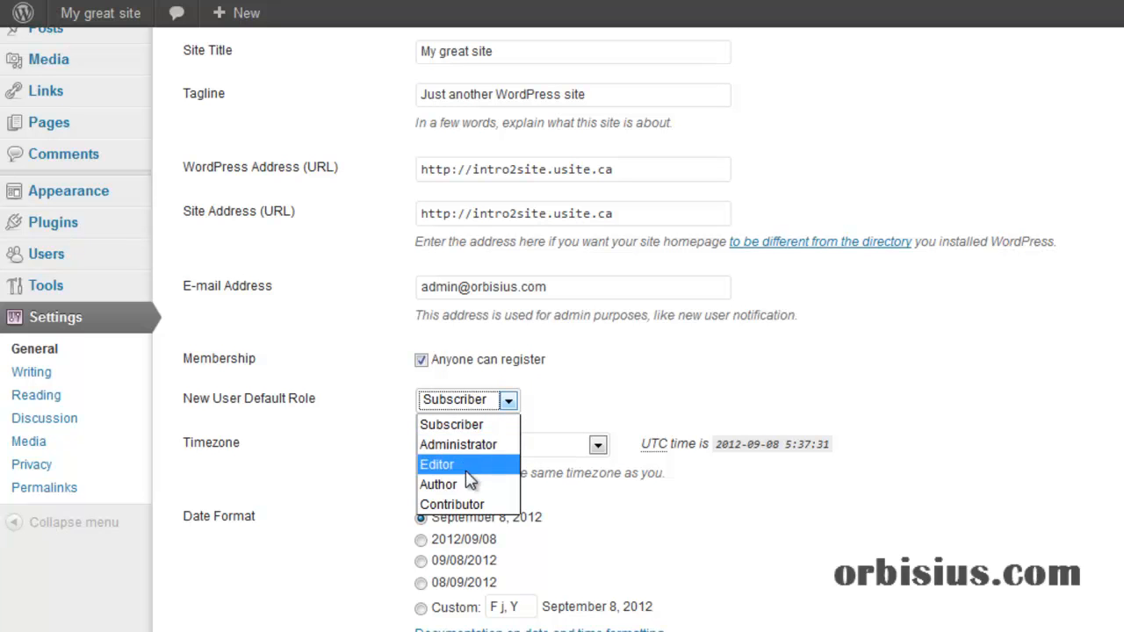
Step: Keep Subscriber as the default role and set the timezone to Toronto
left_click(607, 401)
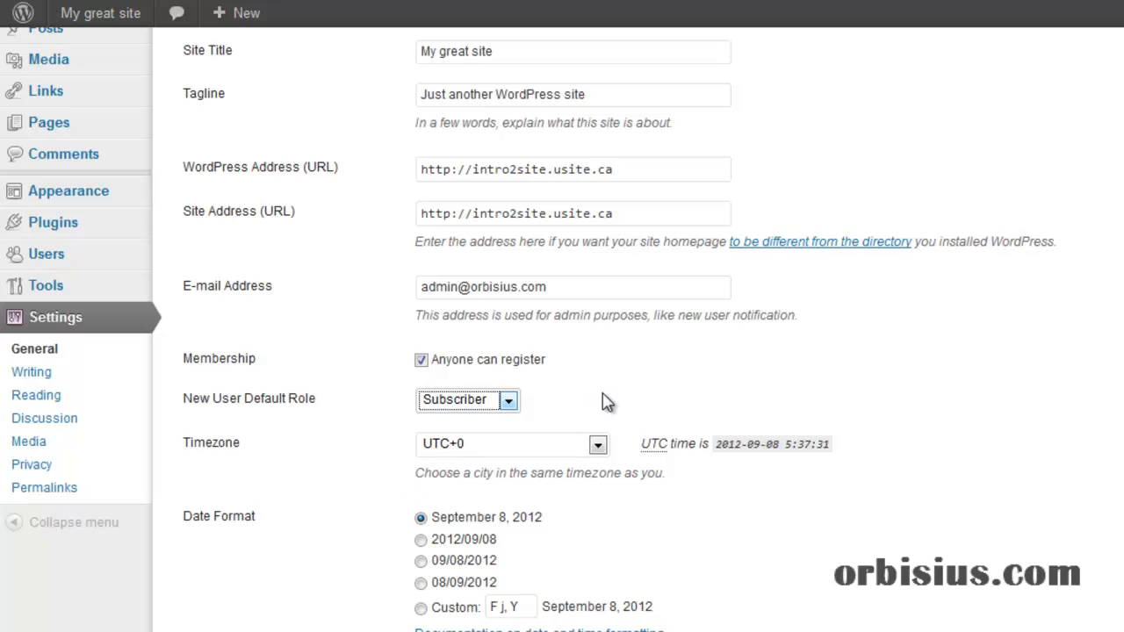
left_click(597, 442)
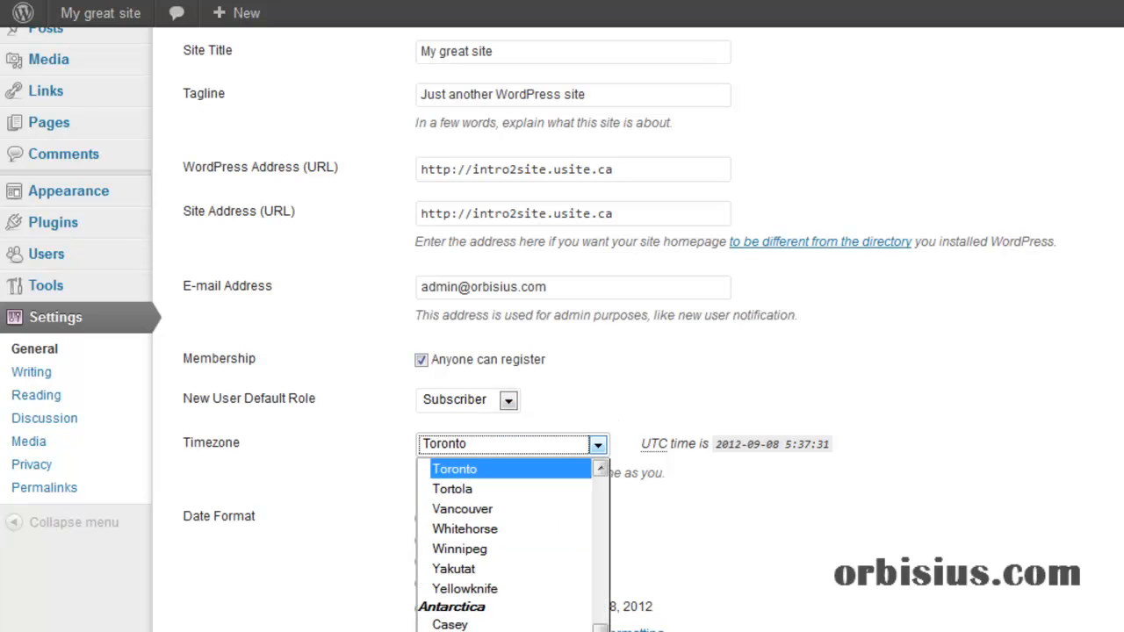
left_click(455, 467)
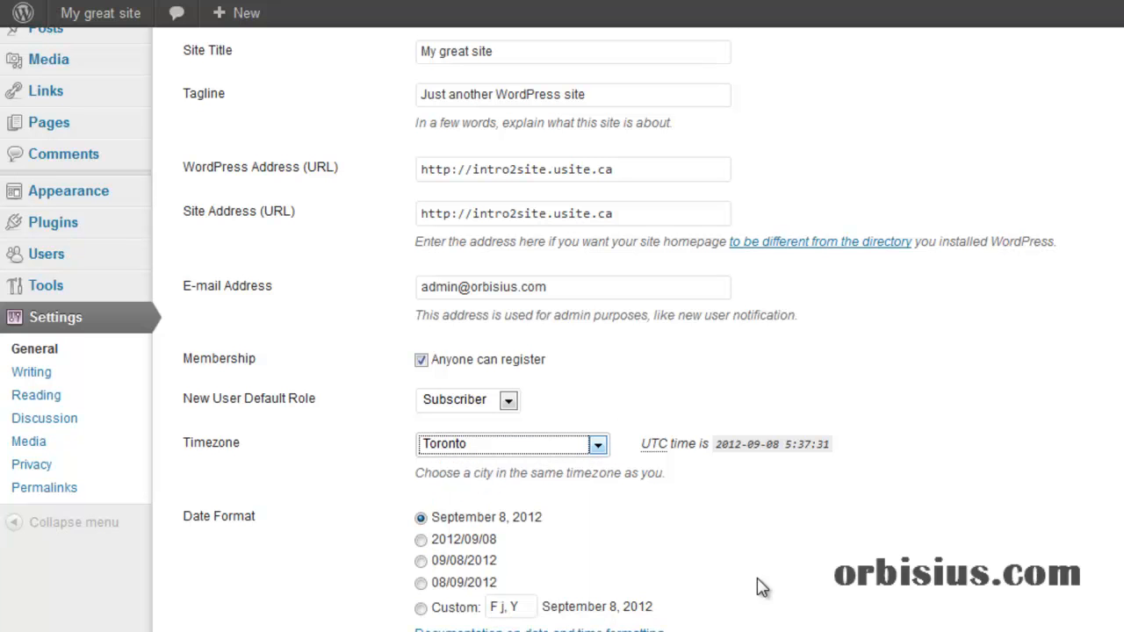
mouse_move(557, 530)
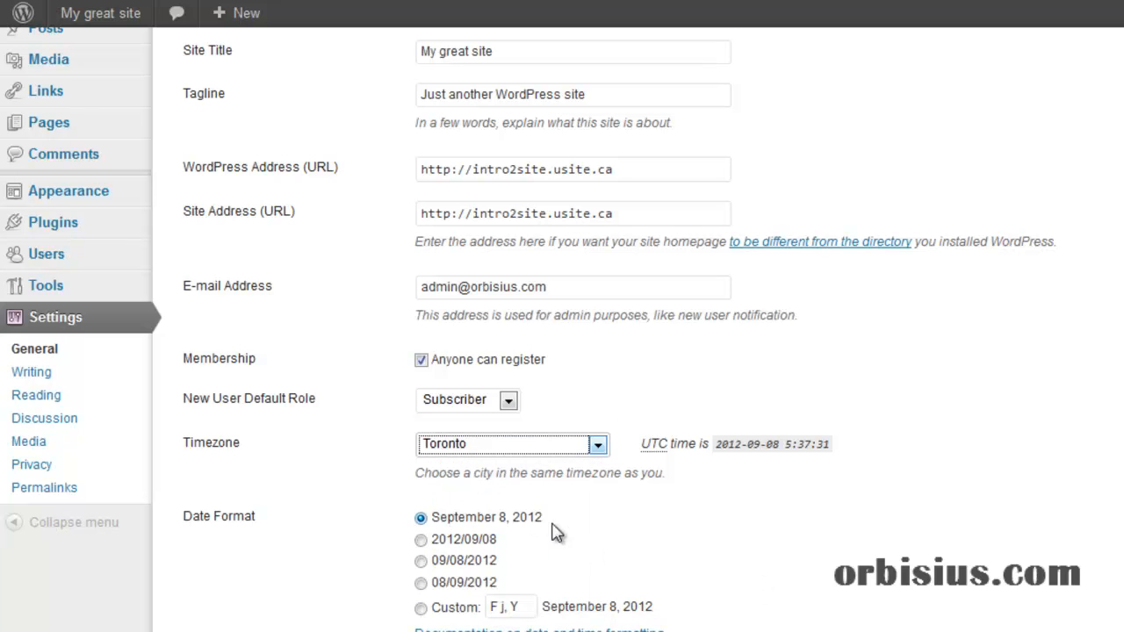
scroll("down", 3)
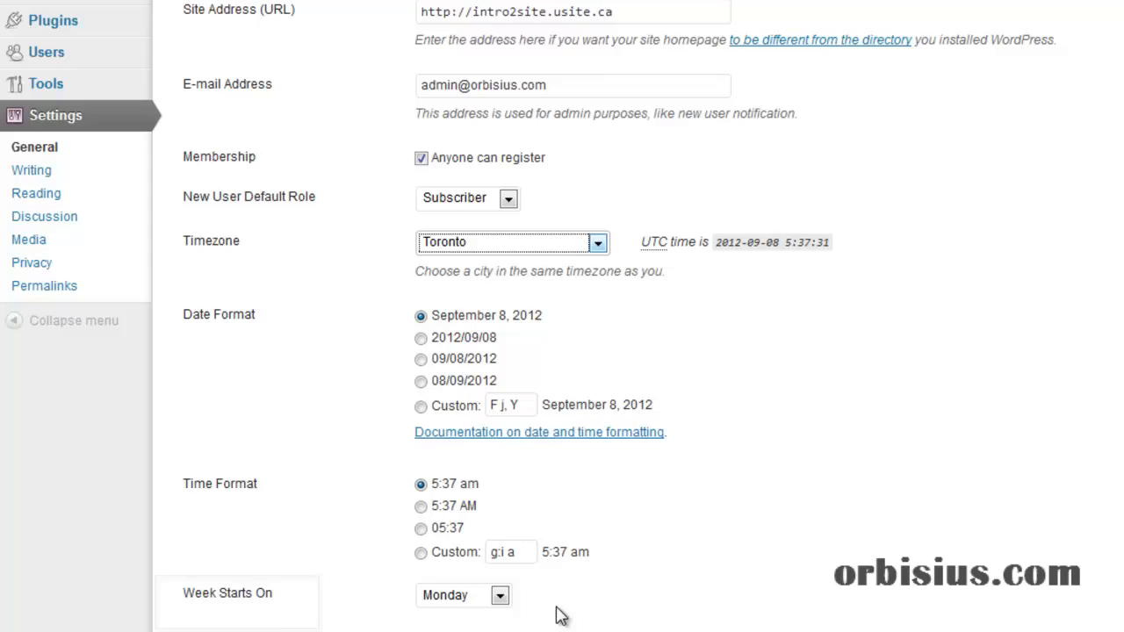